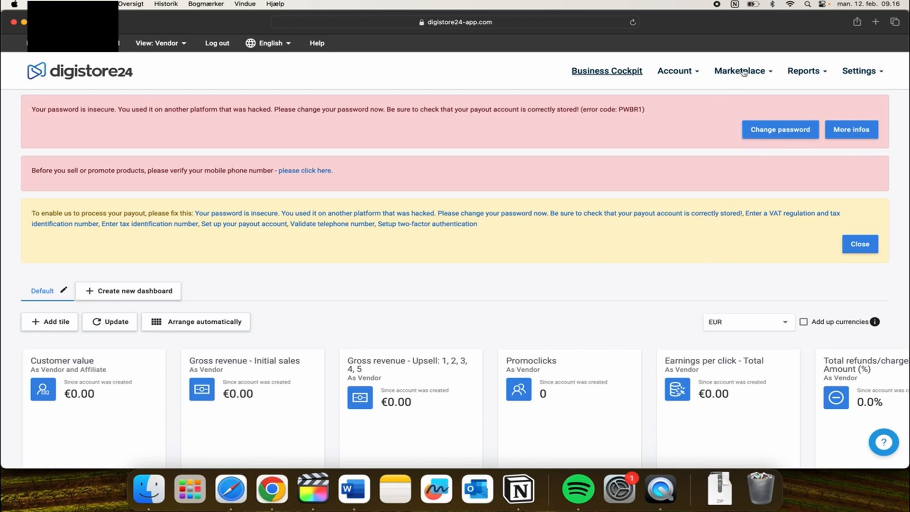
Show all offers on the affiliate marketplace from the Marketplace menu
left_click(741, 71)
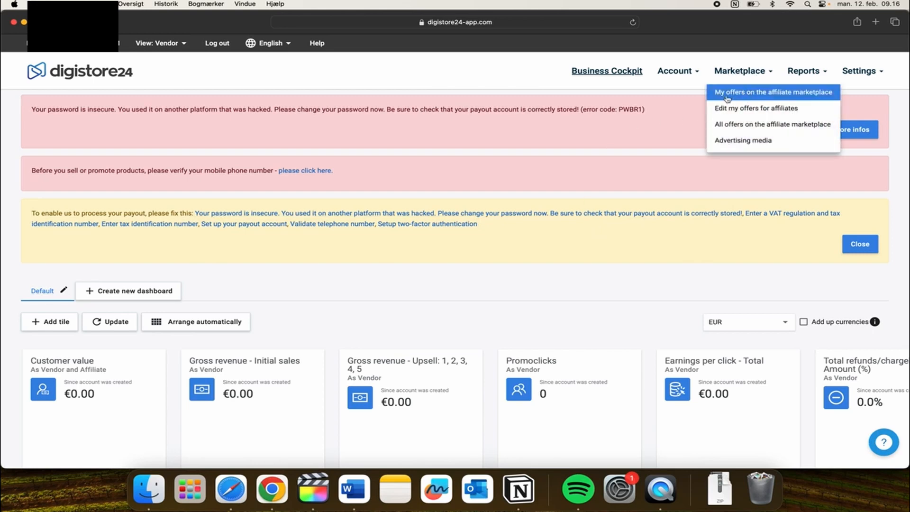
mouse_move(771, 123)
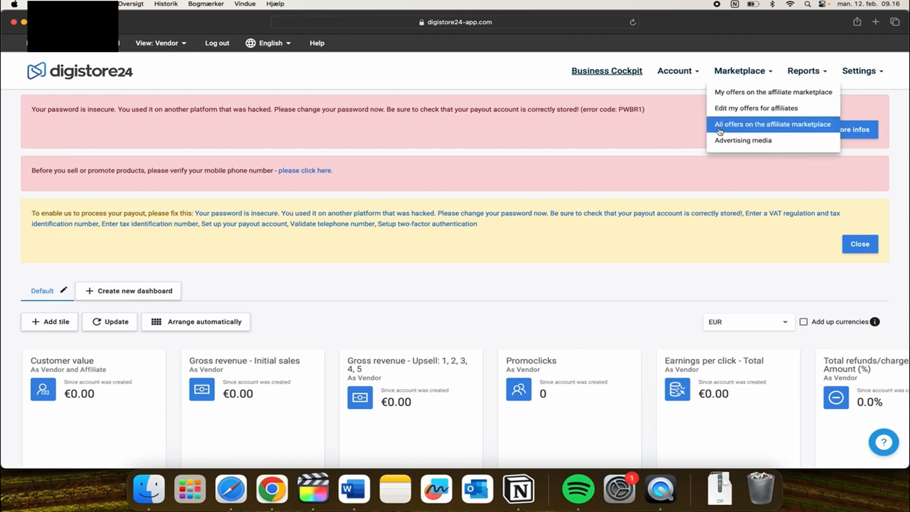
mouse_move(787, 131)
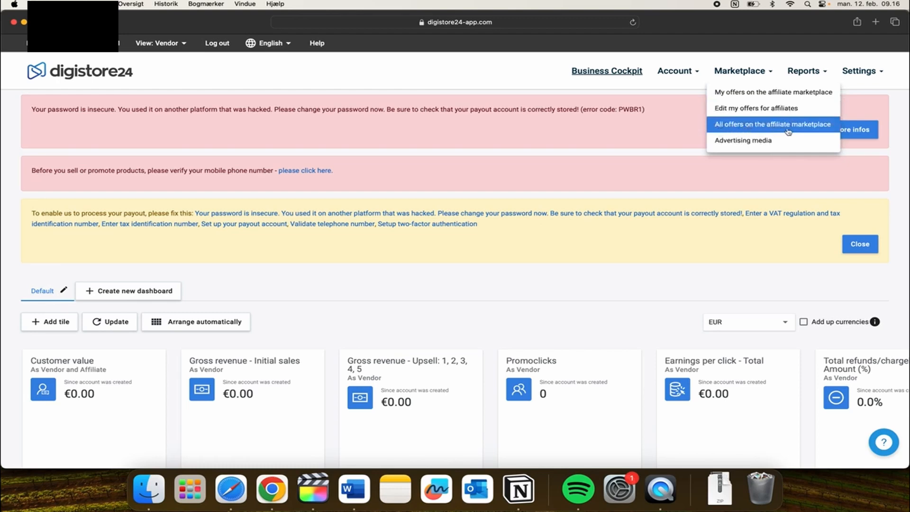
left_click(771, 124)
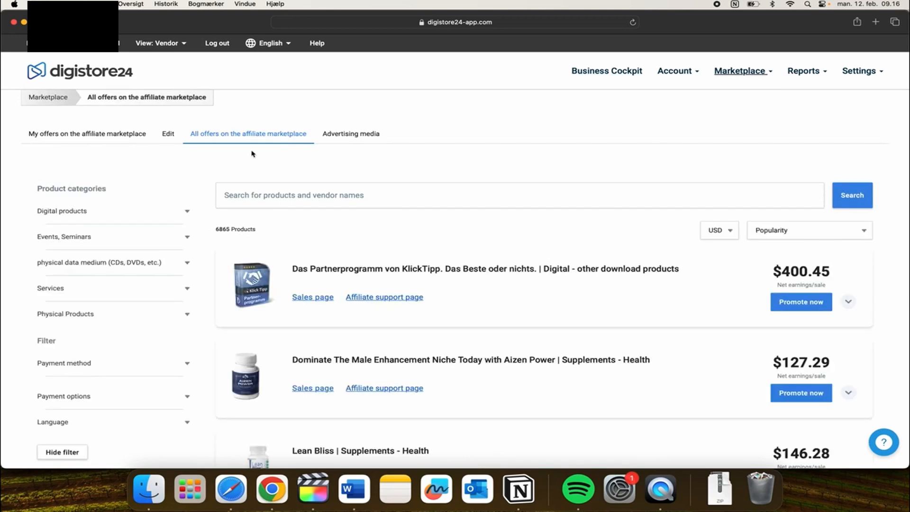
mouse_move(95, 196)
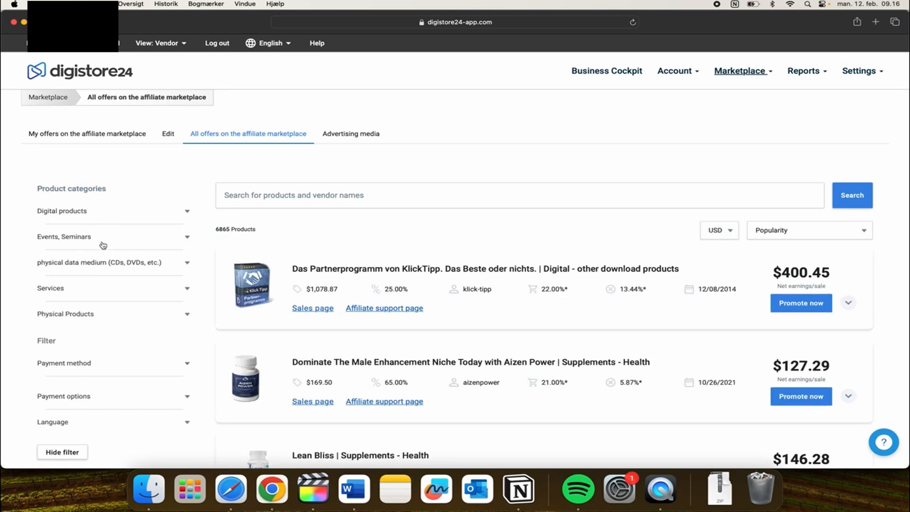
Scroll the product list to reveal price, commission, vendor and conversion details
scroll("down", 3)
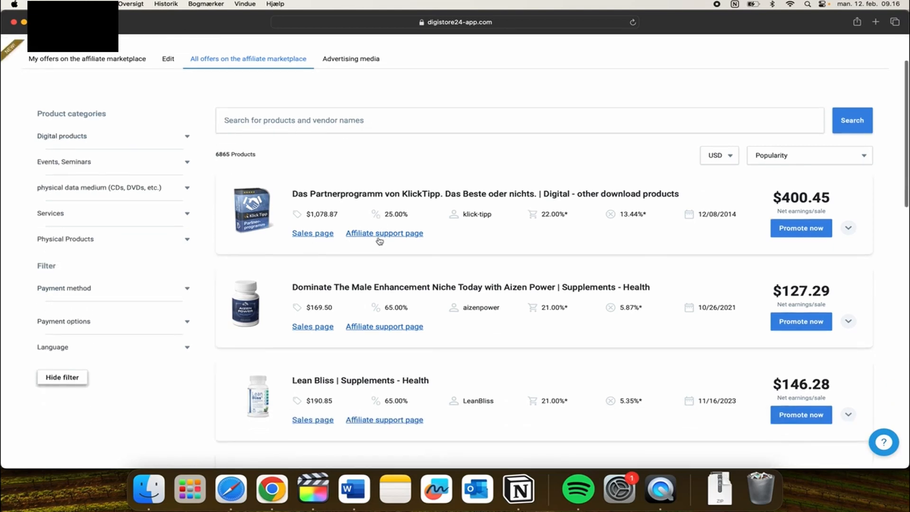
Request to promote Emperor's Vigor Tonic, paying $148.71 net per sale
scroll("down", 3)
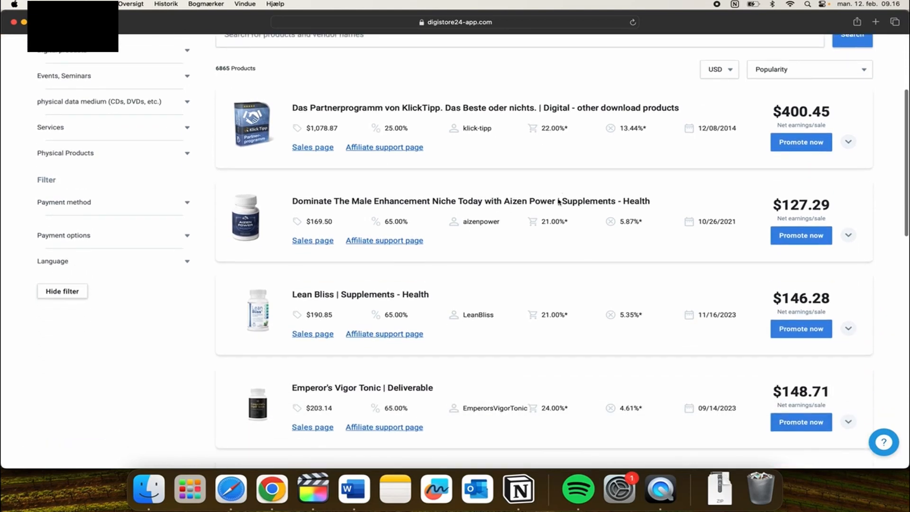
scroll("down", 3)
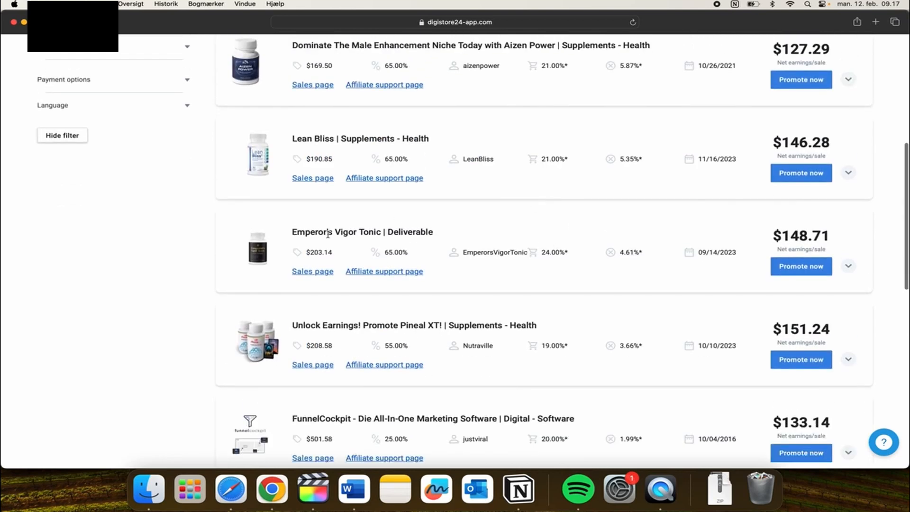
mouse_move(487, 236)
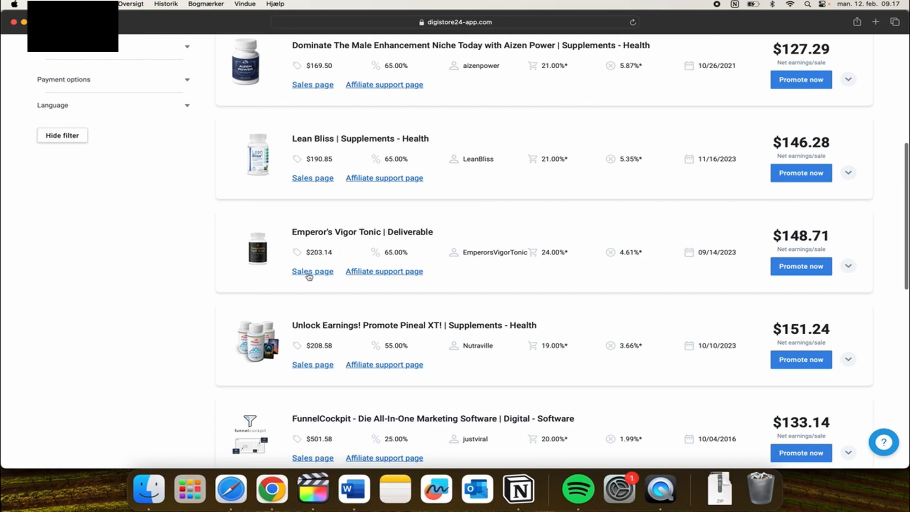
mouse_move(381, 278)
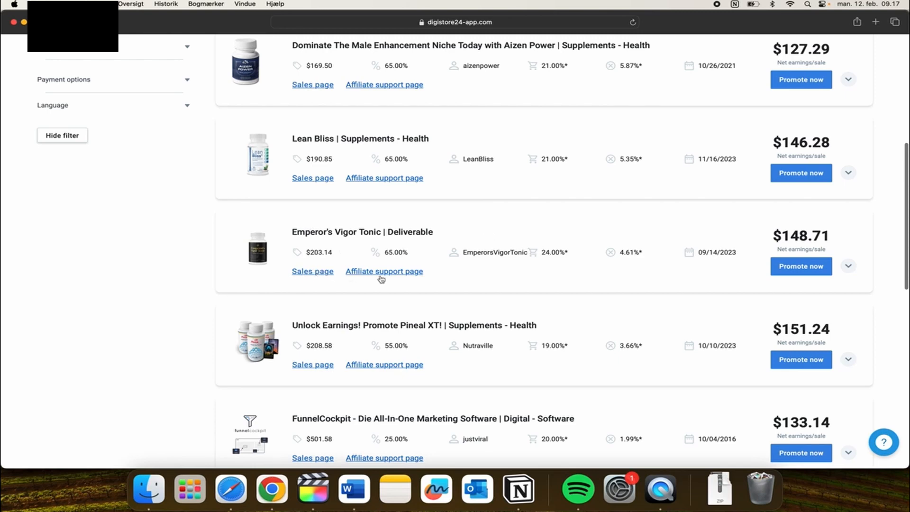
mouse_move(425, 275)
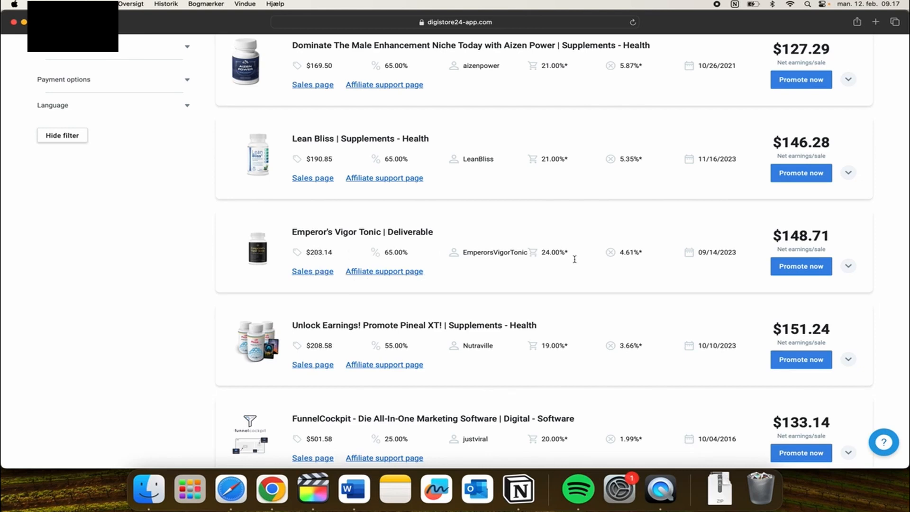
mouse_move(619, 254)
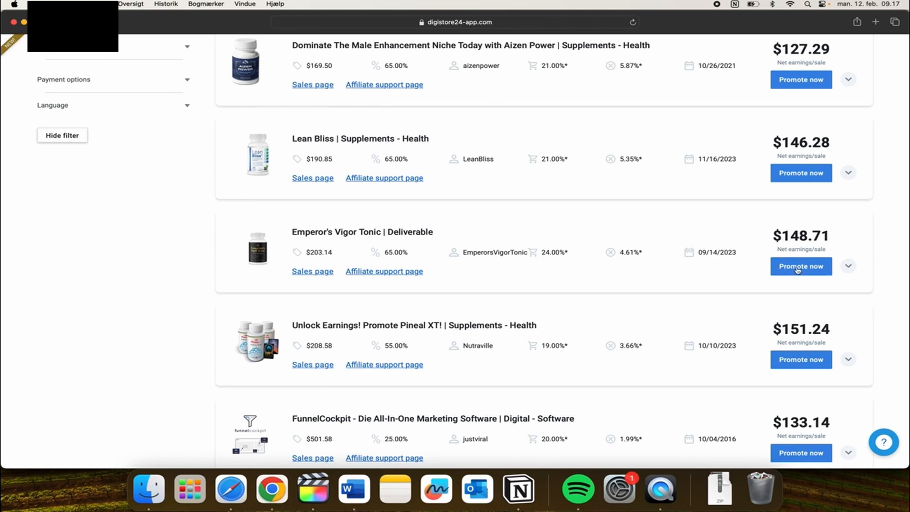
left_click(800, 265)
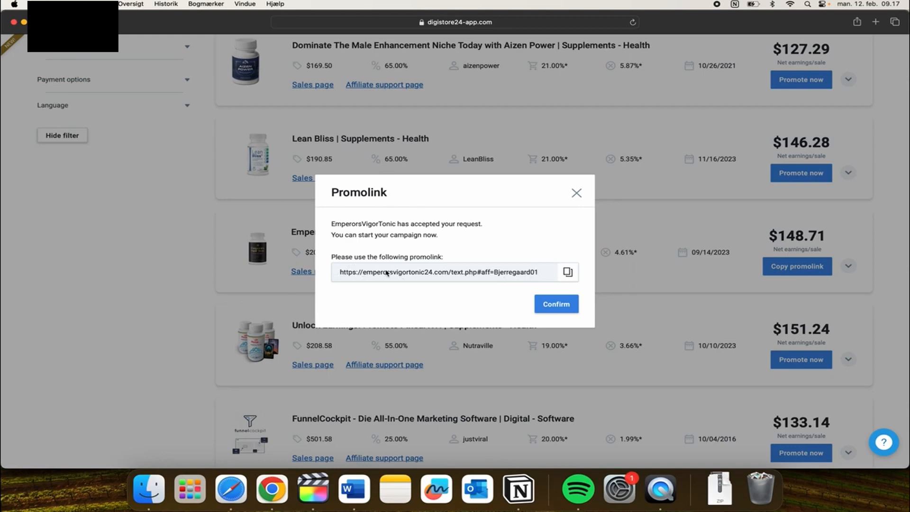
mouse_move(469, 261)
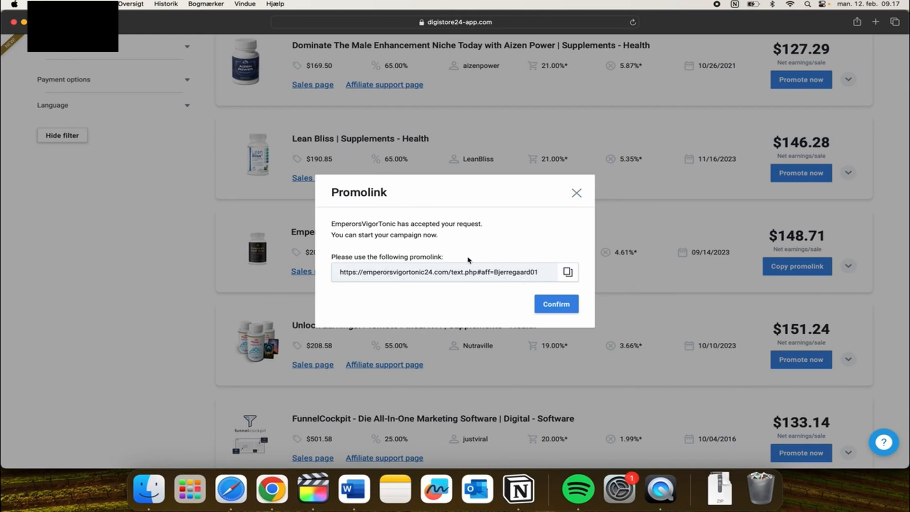
mouse_move(484, 282)
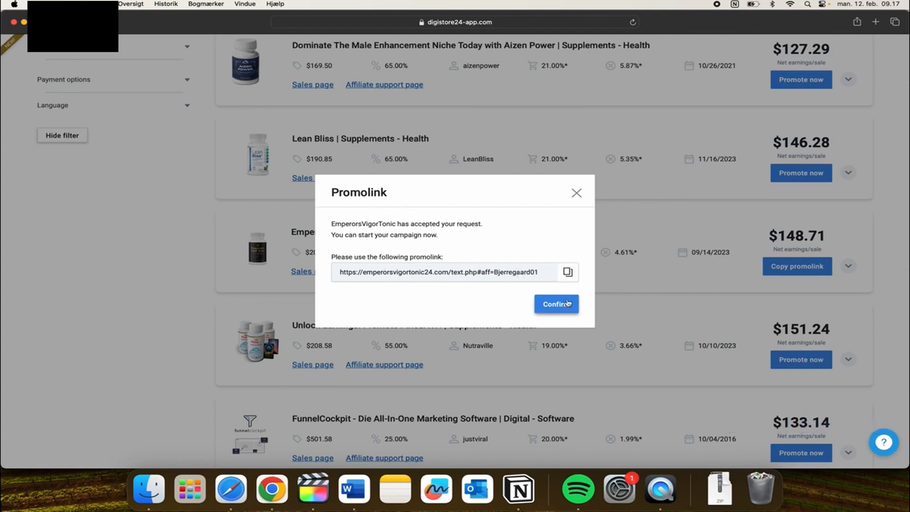
Confirm the promolink notice so Emperor's Vigor Tonic offers Copy promolink
left_click(555, 303)
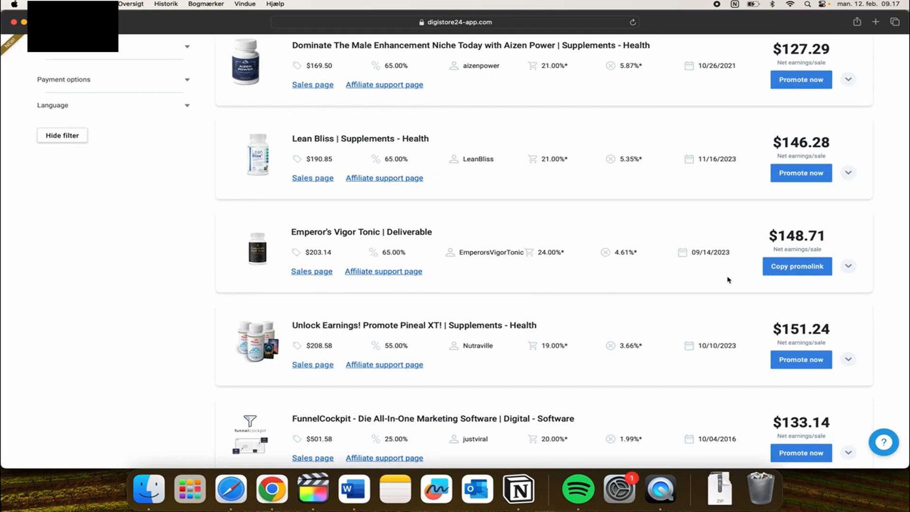